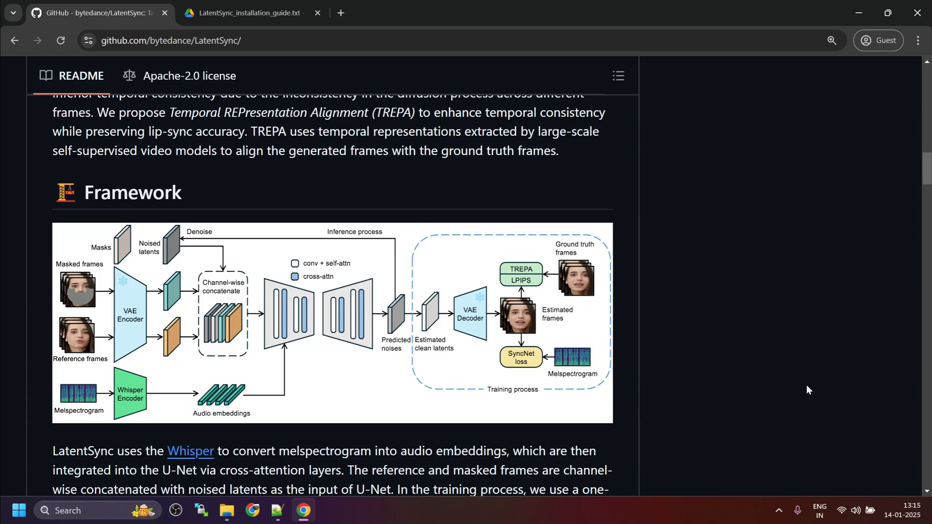
pyautogui.moveTo(408, 190)
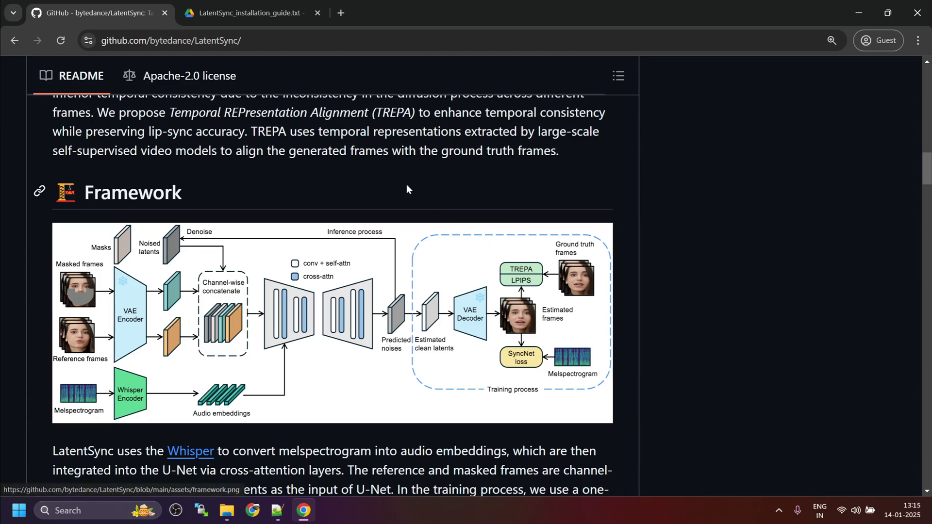
pyautogui.click(255, 14)
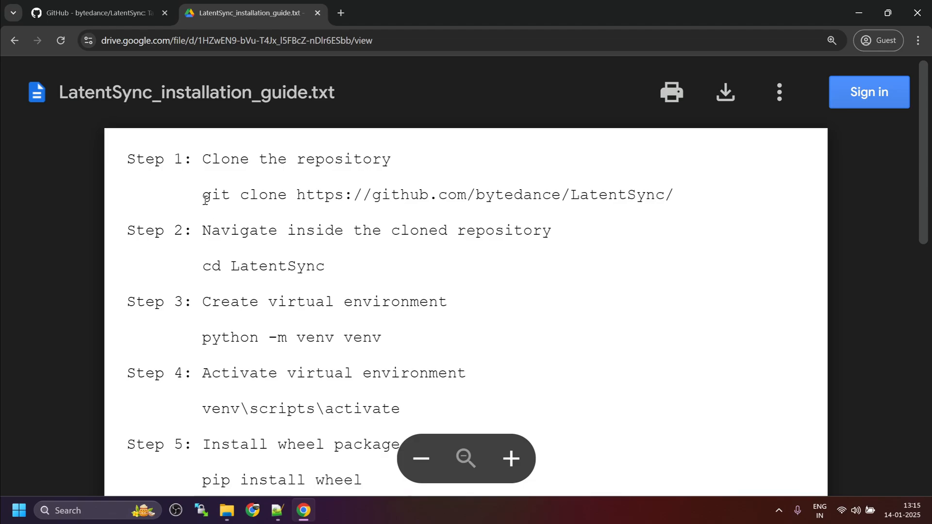
pyautogui.moveTo(202, 195); pyautogui.dragTo(674, 196)
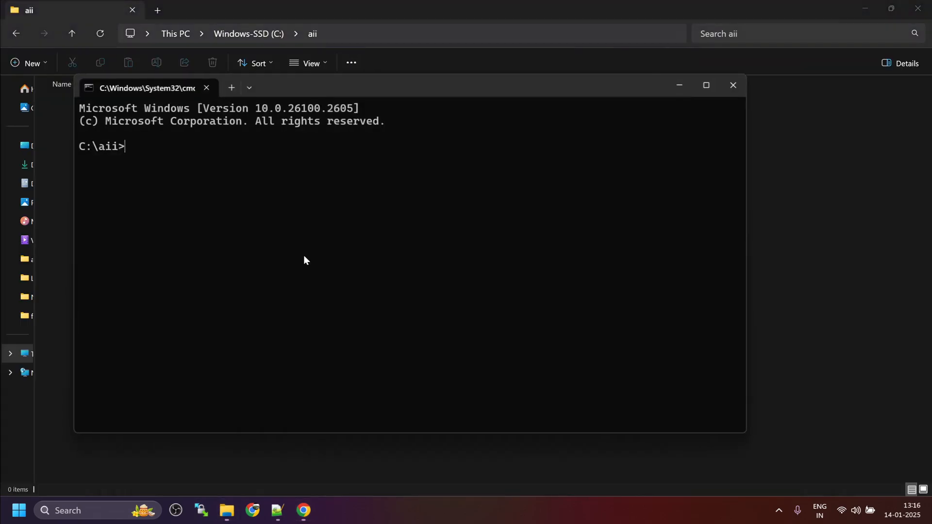
pyautogui.write('git clone https://github.com/bytedance/LatentSync/')
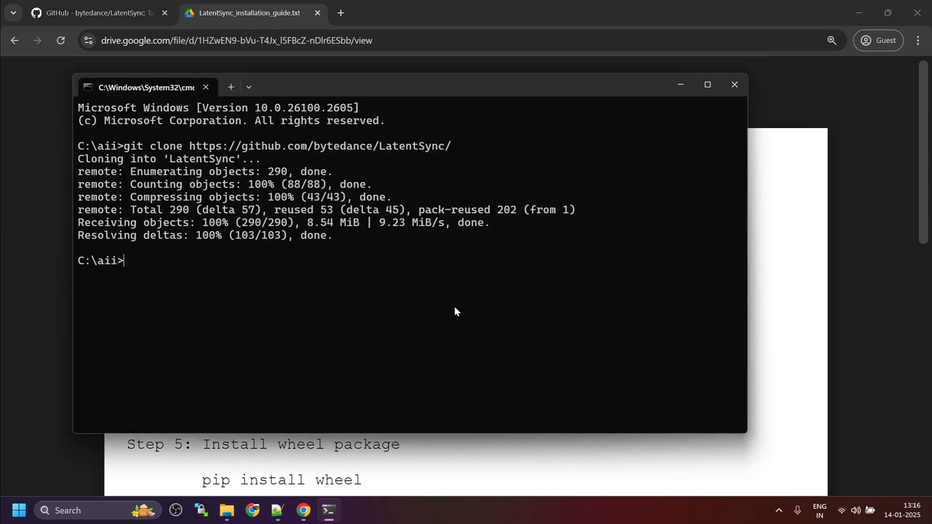
# Enter the LatentSync folder and create a Python virtual environment named venv.
pyautogui.write('cd LatentSync')
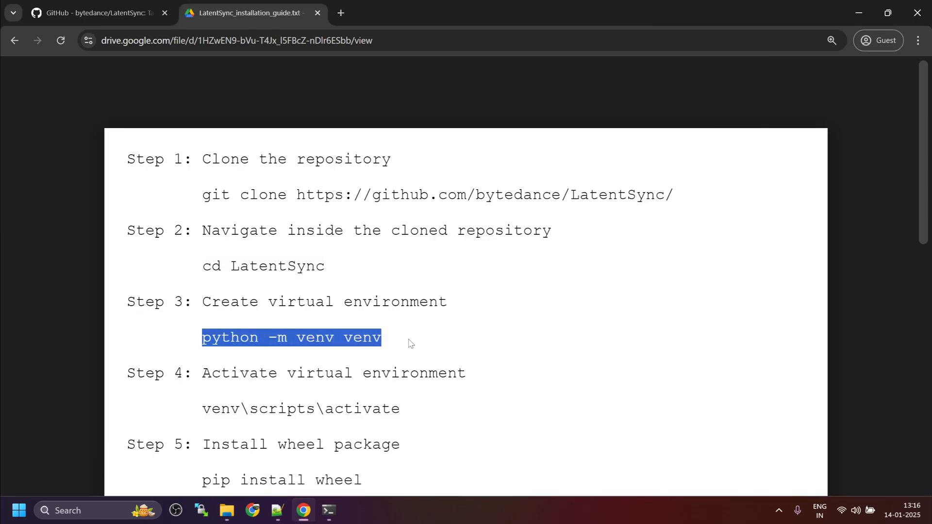
pyautogui.moveTo(465, 349)
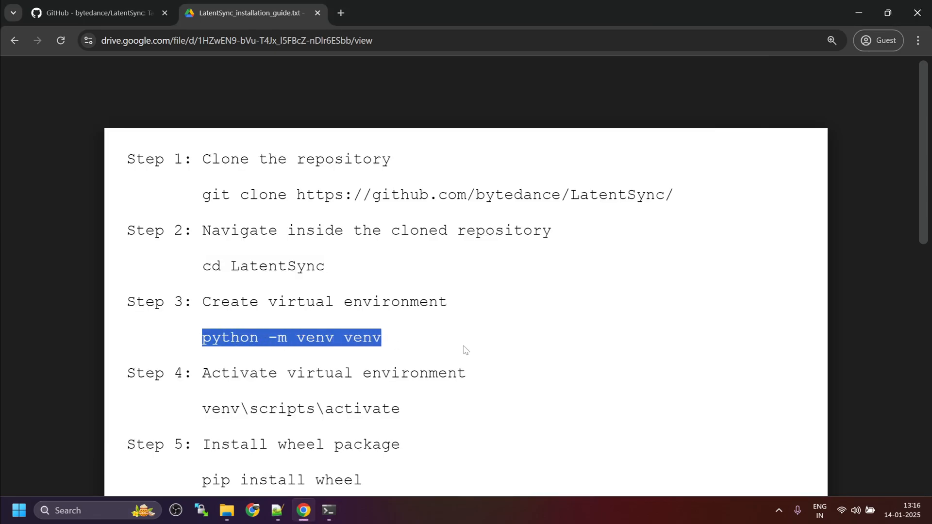
pyautogui.click(328, 511)
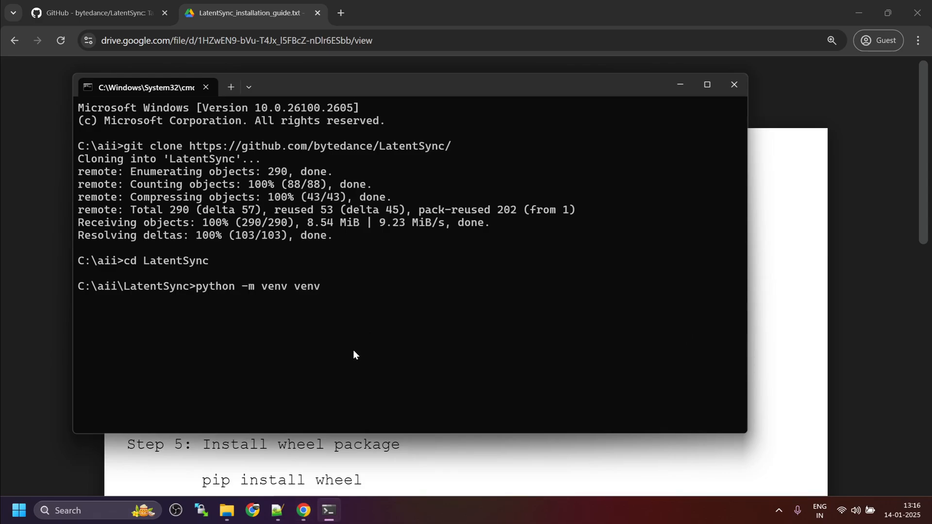
pyautogui.press('Enter')
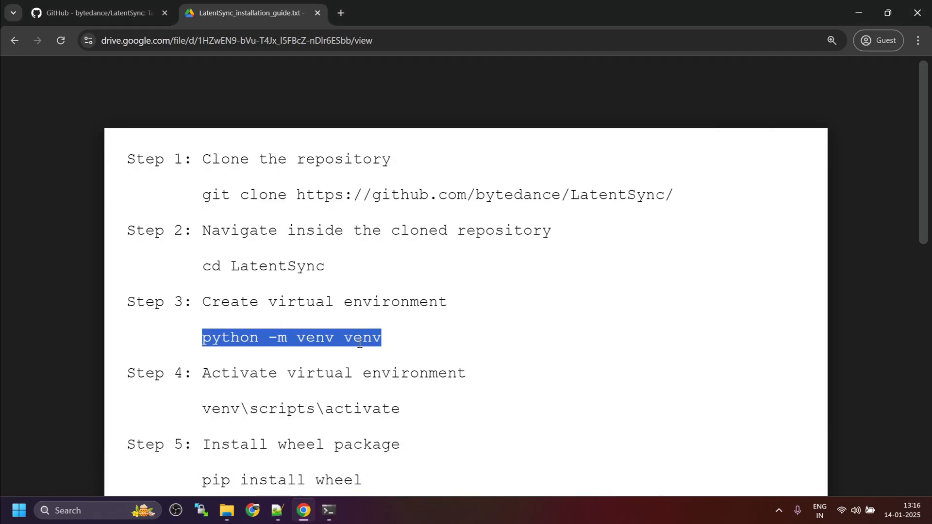
# Activate the venv environment and install the wheel package with pip.
pyautogui.scroll(-3)
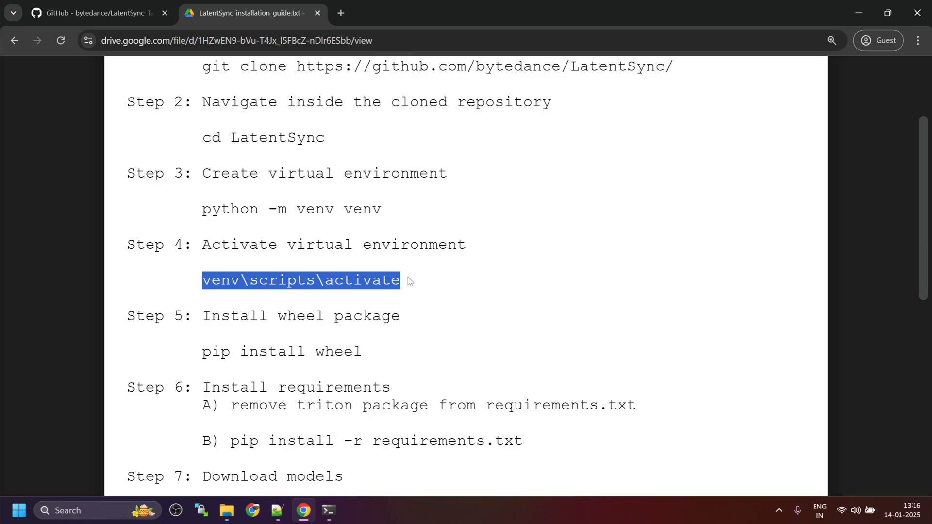
pyautogui.click(327, 509)
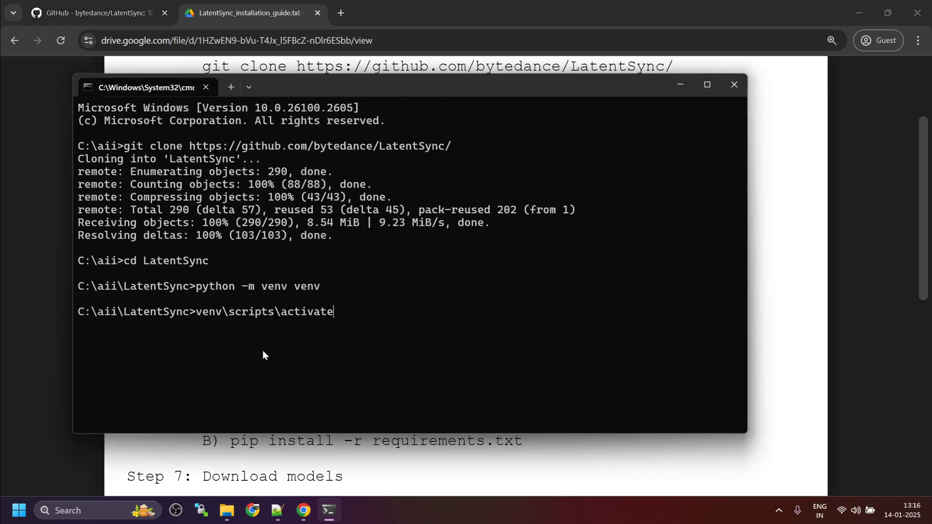
pyautogui.press('Enter')
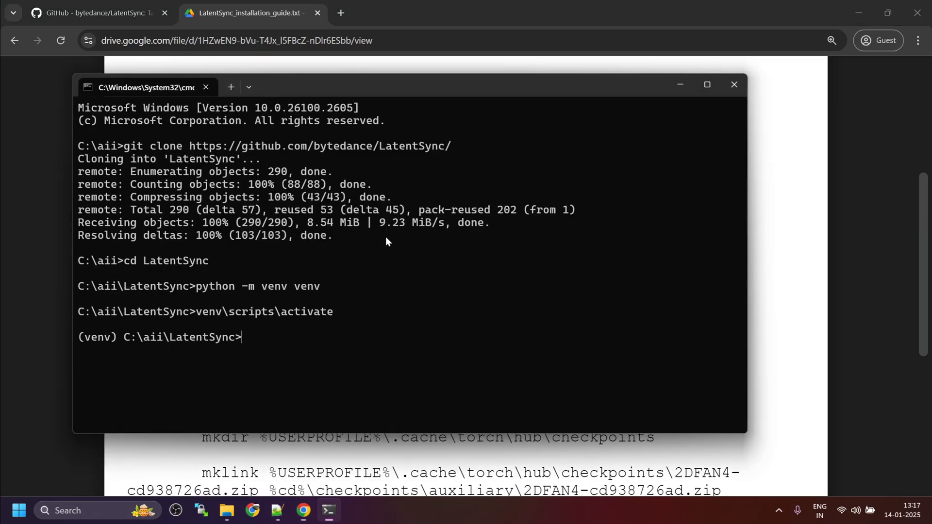
pyautogui.write('pip install wheel')
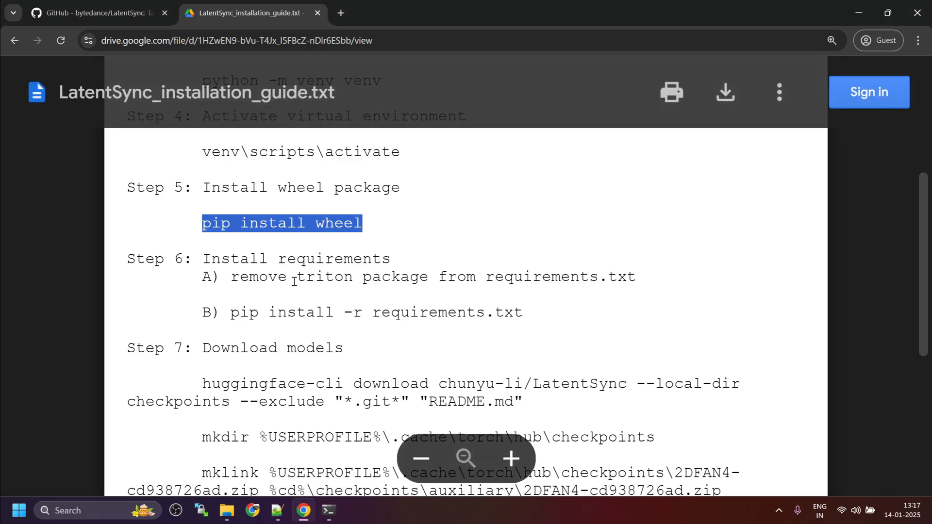
# Open requirements.txt from the C:\aii\LatentSync folder in Notepad++.
pyautogui.moveTo(240, 277); pyautogui.dragTo(634, 276)
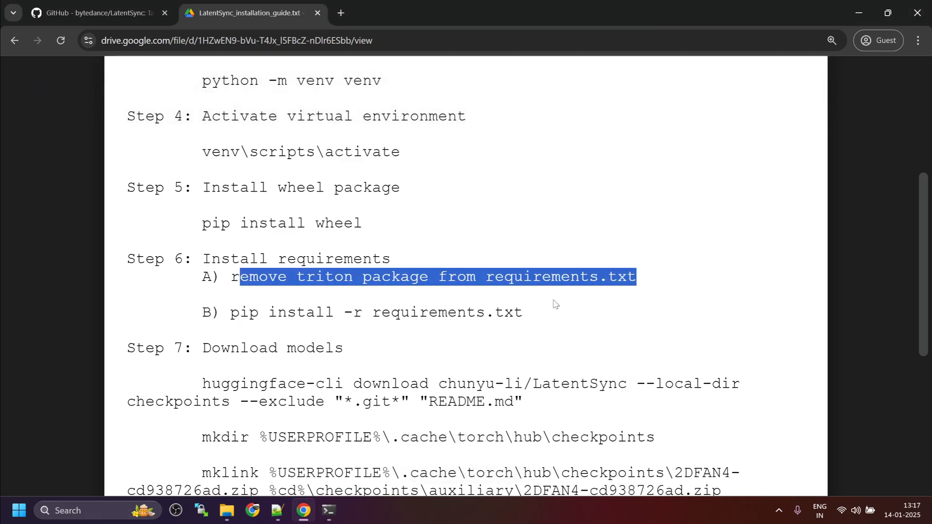
pyautogui.click(227, 510)
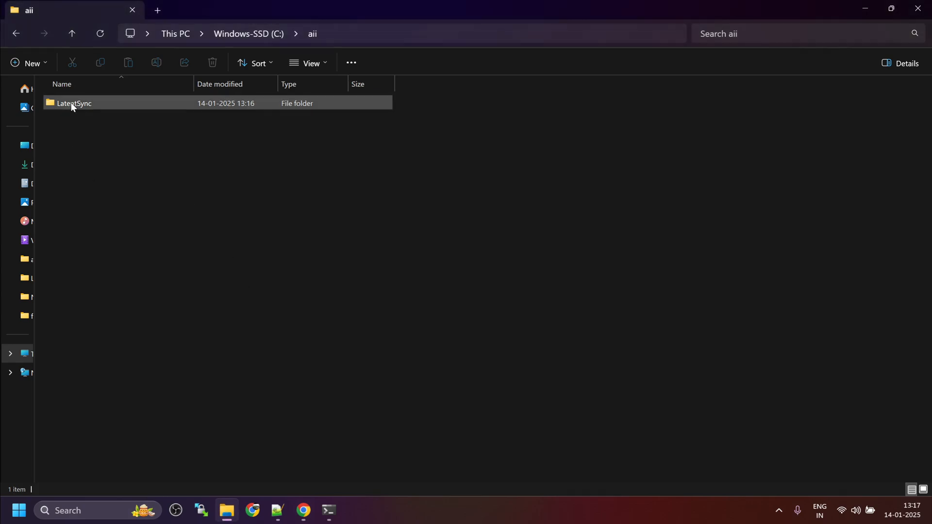
pyautogui.doubleClick(73, 103)
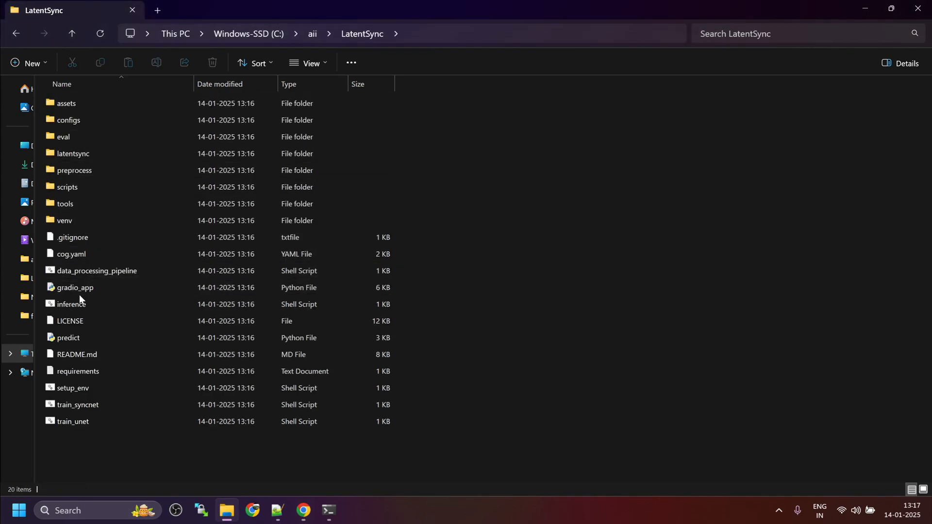
pyautogui.rightClick(77, 371)
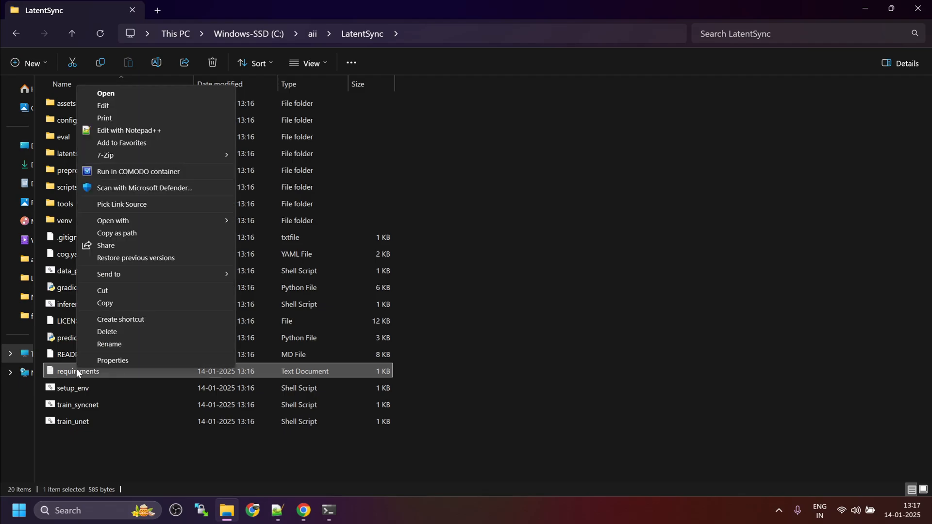
pyautogui.moveTo(124, 140)
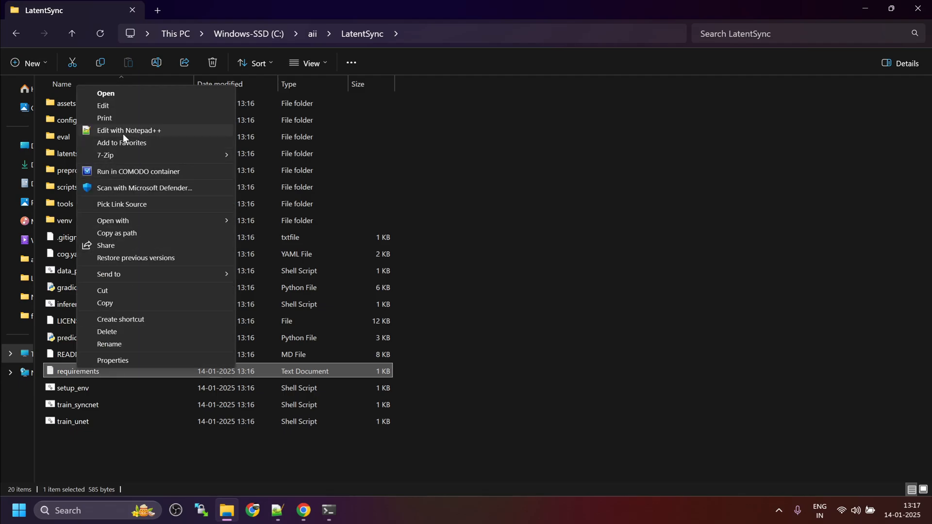
pyautogui.click(128, 130)
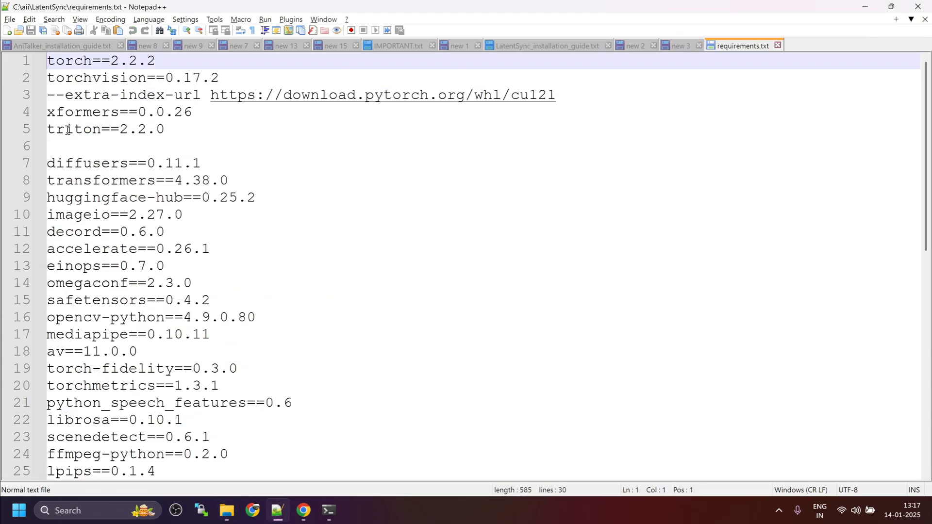
# Remove the triton line, put the cu121 --extra-index-url line first, and save the file.
pyautogui.moveTo(118, 129); pyautogui.dragTo(165, 129)
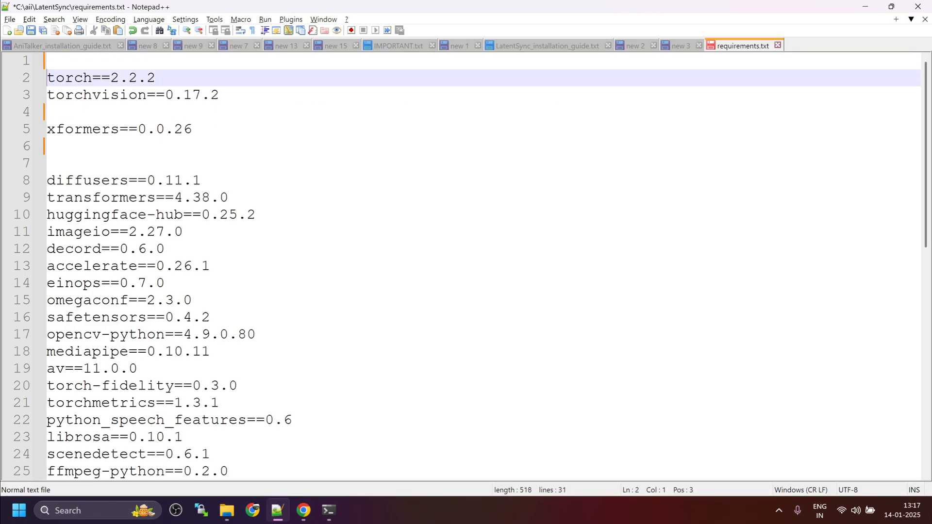
pyautogui.write('--extra-index-url https://download.pytorch.org/whl/cu121')
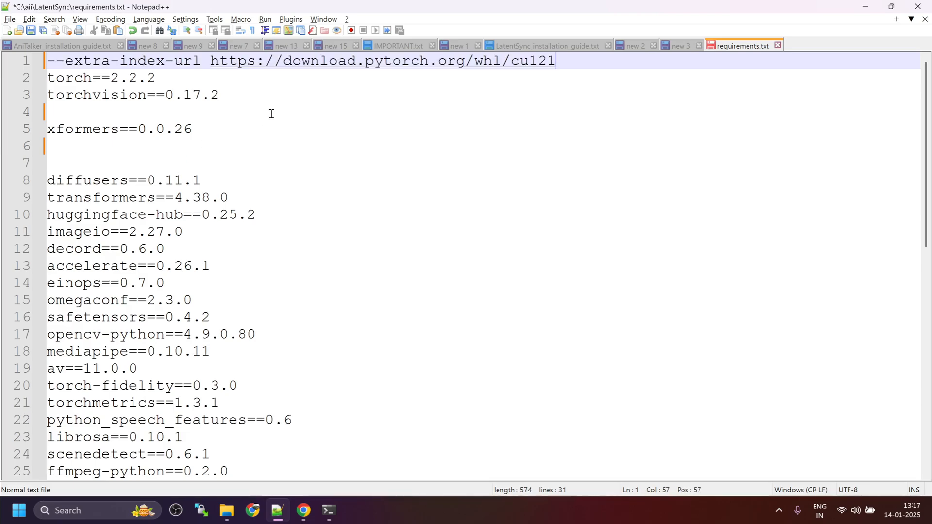
pyautogui.press('ctrl+s')
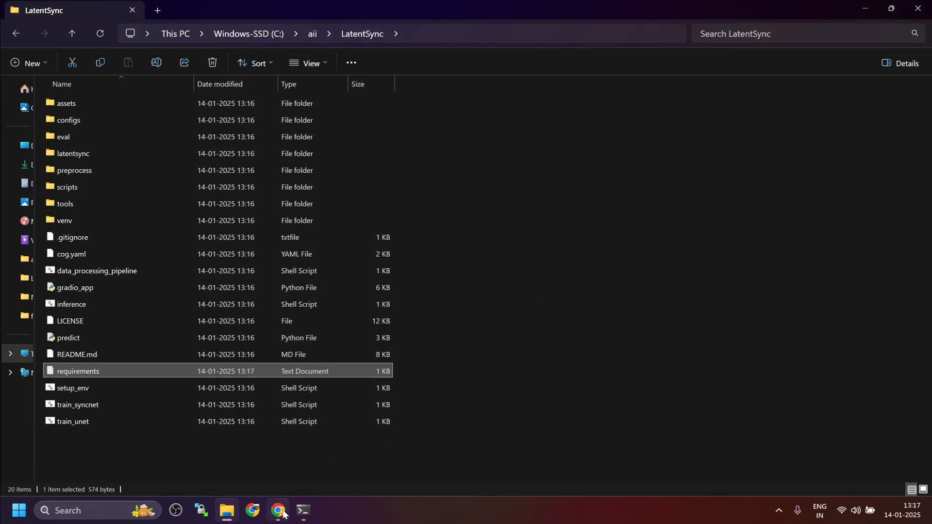
# Install all packages from requirements.txt into the virtual environment with pip.
pyautogui.click(278, 510)
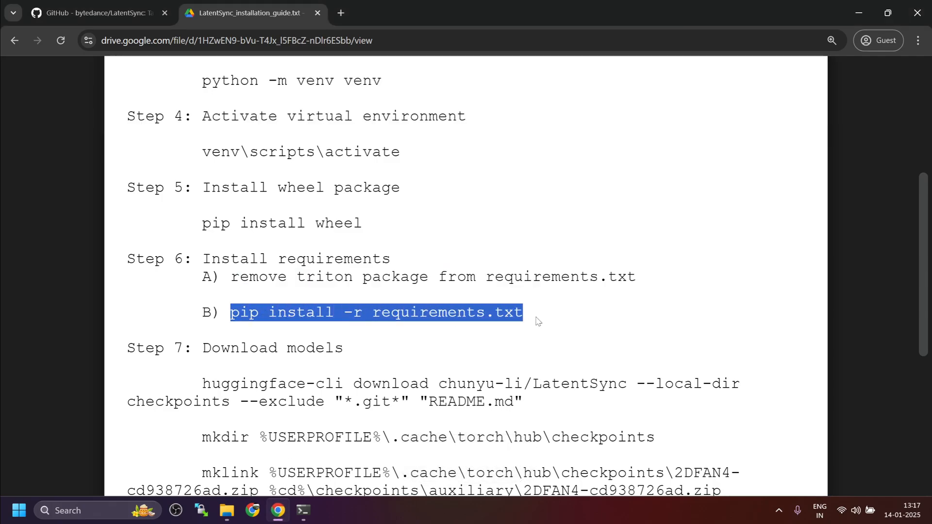
pyautogui.click(300, 510)
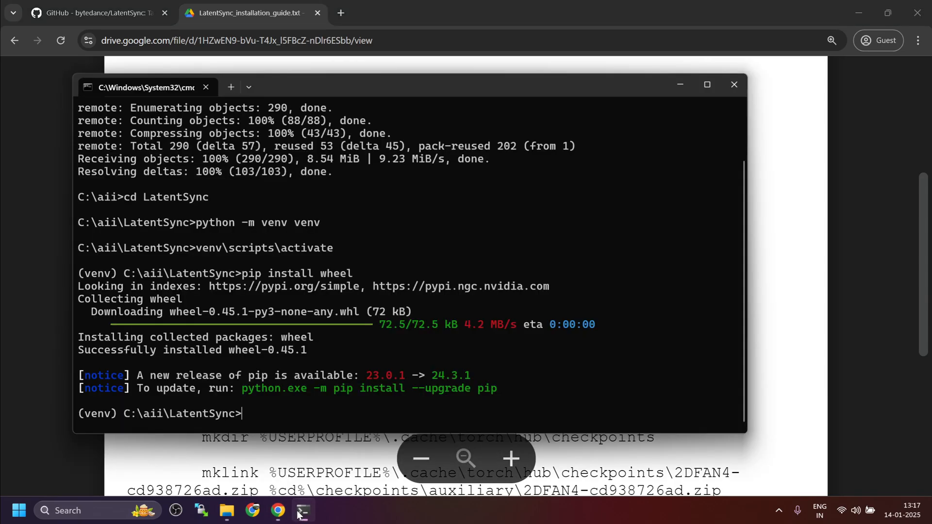
pyautogui.write('pip install -r requirements.txt')
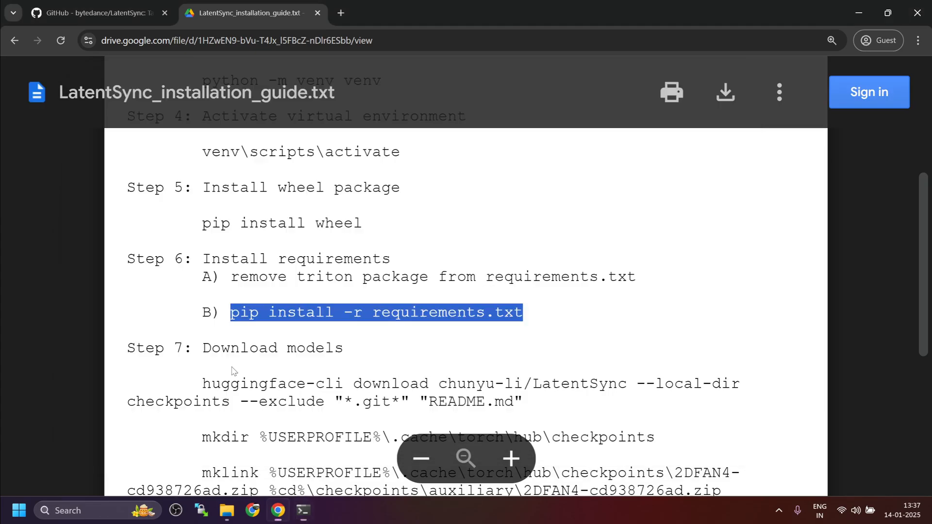
# Download the chunyu-li/LatentSync checkpoints into the checkpoints folder via huggingface-cli.
pyautogui.scroll(-3)
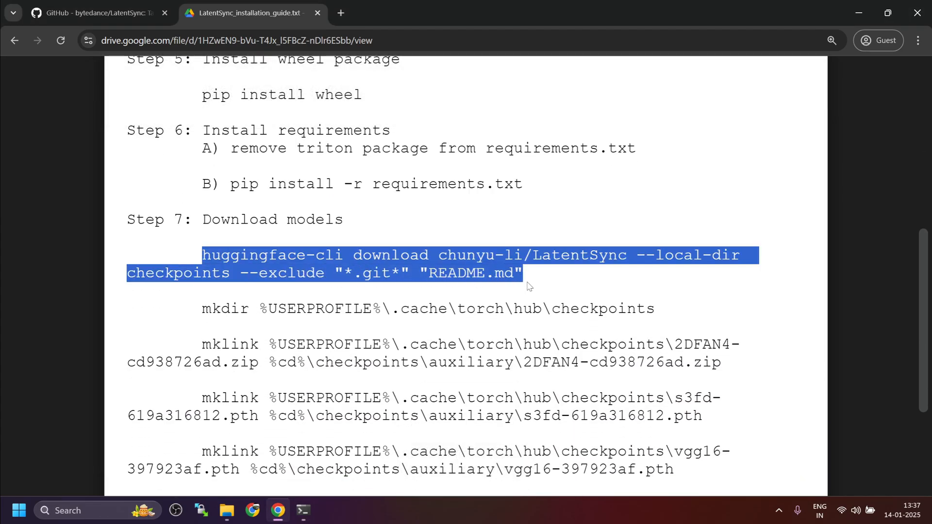
pyautogui.click(302, 509)
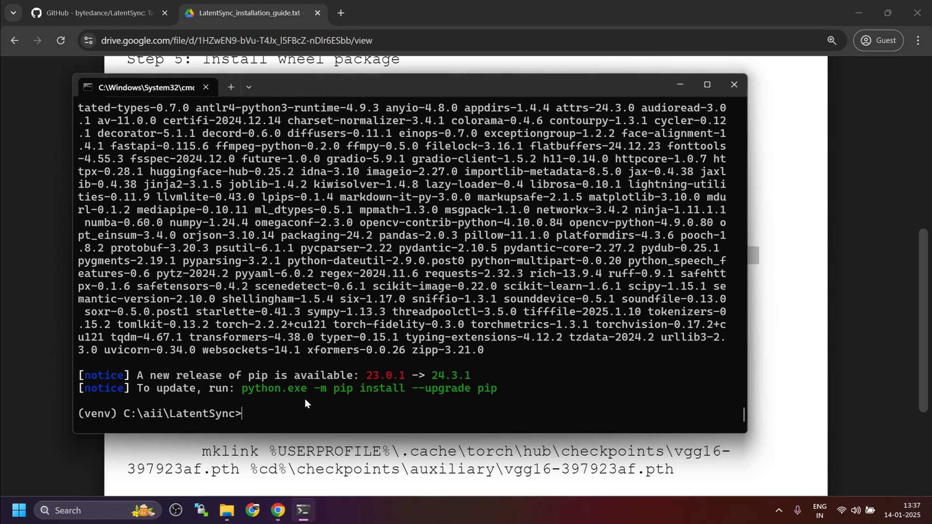
pyautogui.write('huggingface-cli download chunyu-li/LatentSync --local-dir checkpoints --exclude "*.git*" "README.md"')
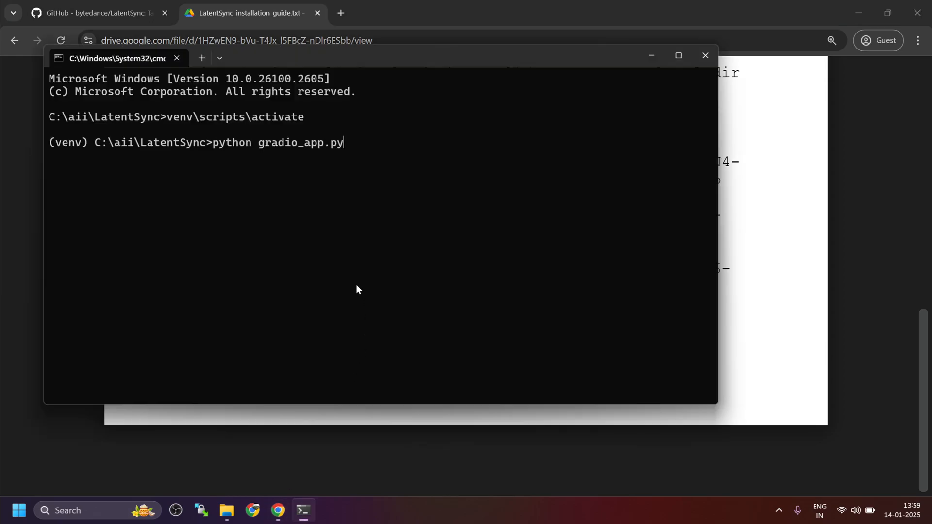
pyautogui.moveTo(539, 321)
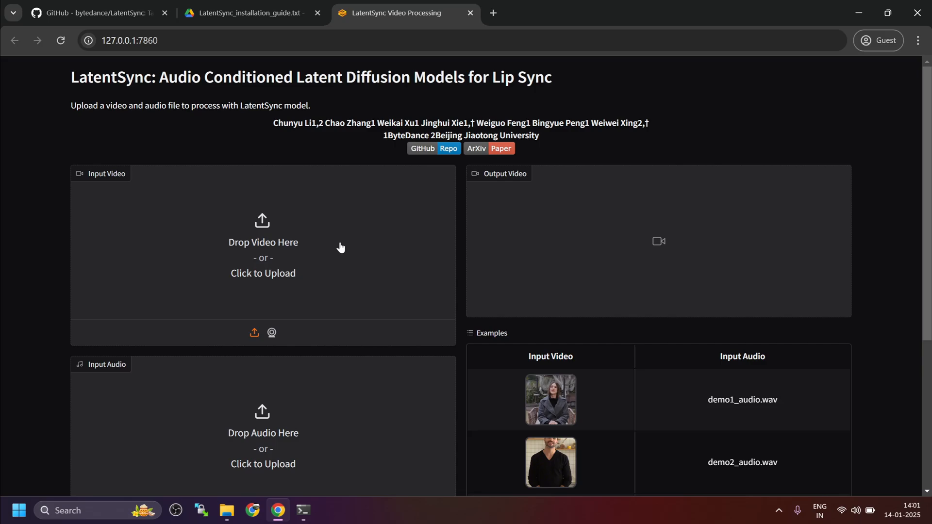
# Scroll through the LatentSync Gradio page at 127.0.0.1:7860 to view its upload areas.
pyautogui.scroll(-3)
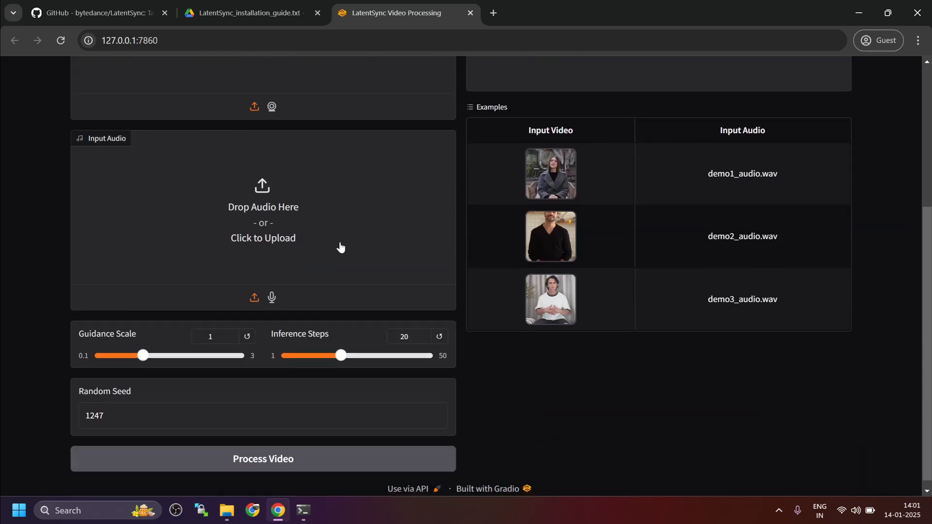
pyautogui.scroll(3)
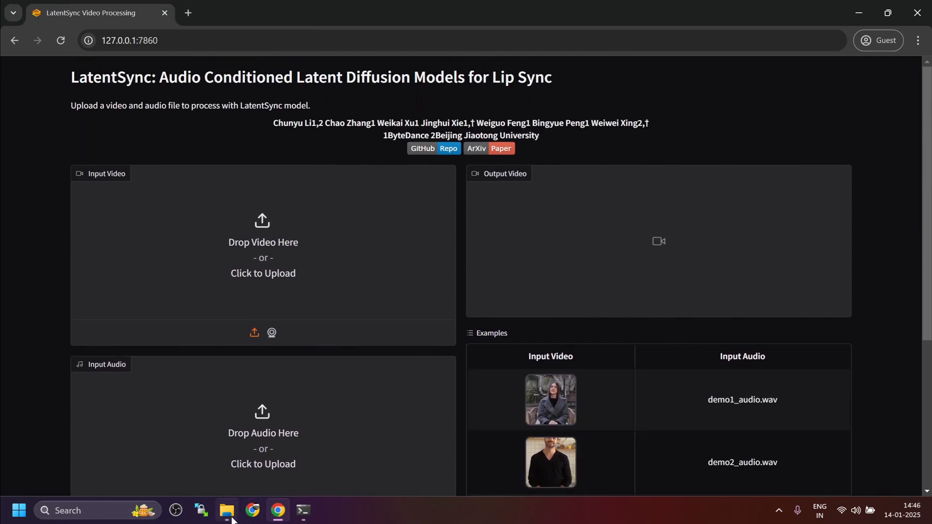
# Open the assets folder and play realdream_woman_beach_audio in VLC.
pyautogui.click(226, 511)
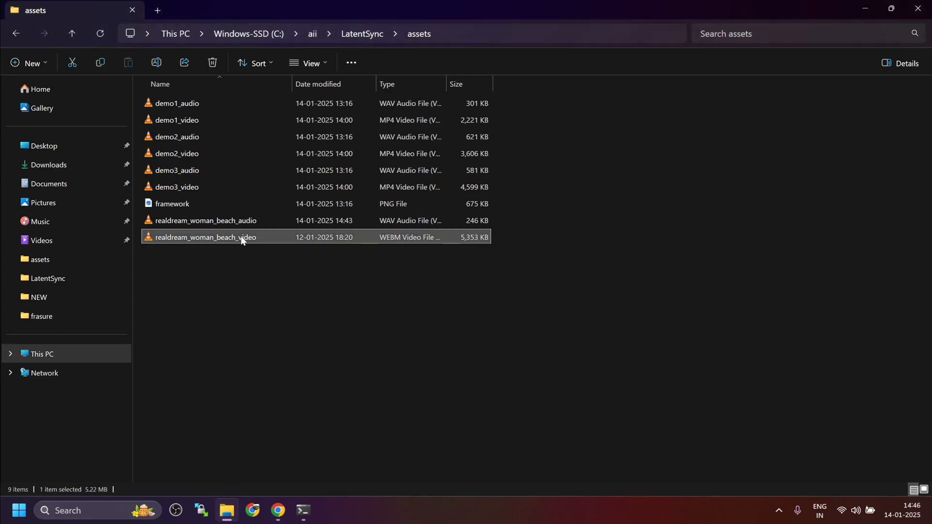
pyautogui.doubleClick(206, 237)
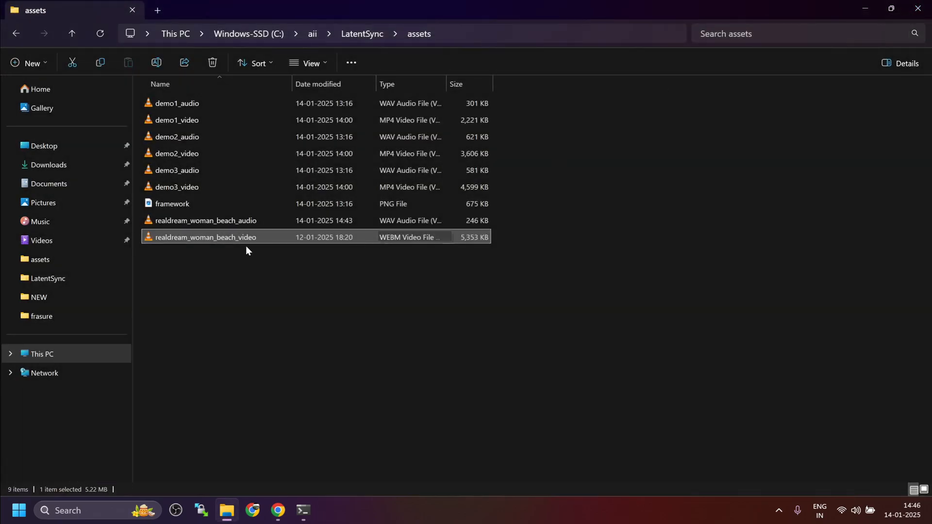
pyautogui.doubleClick(206, 220)
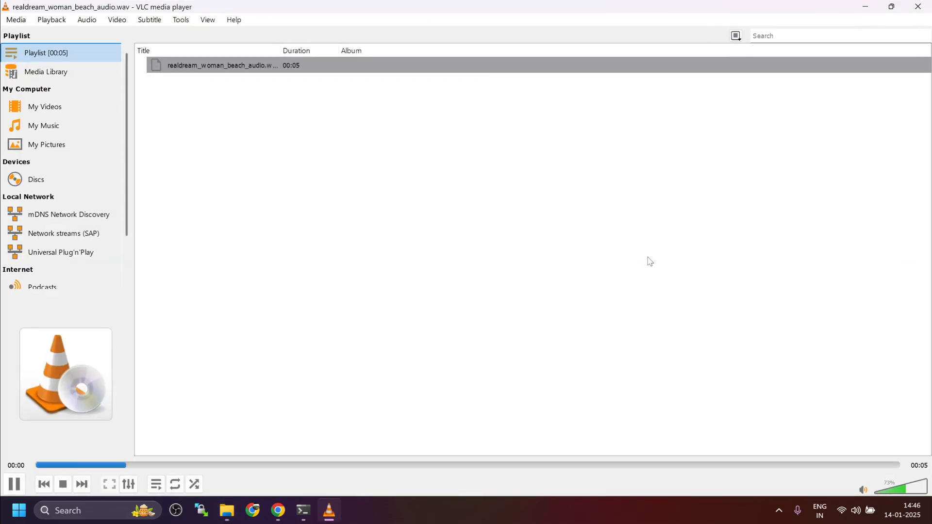